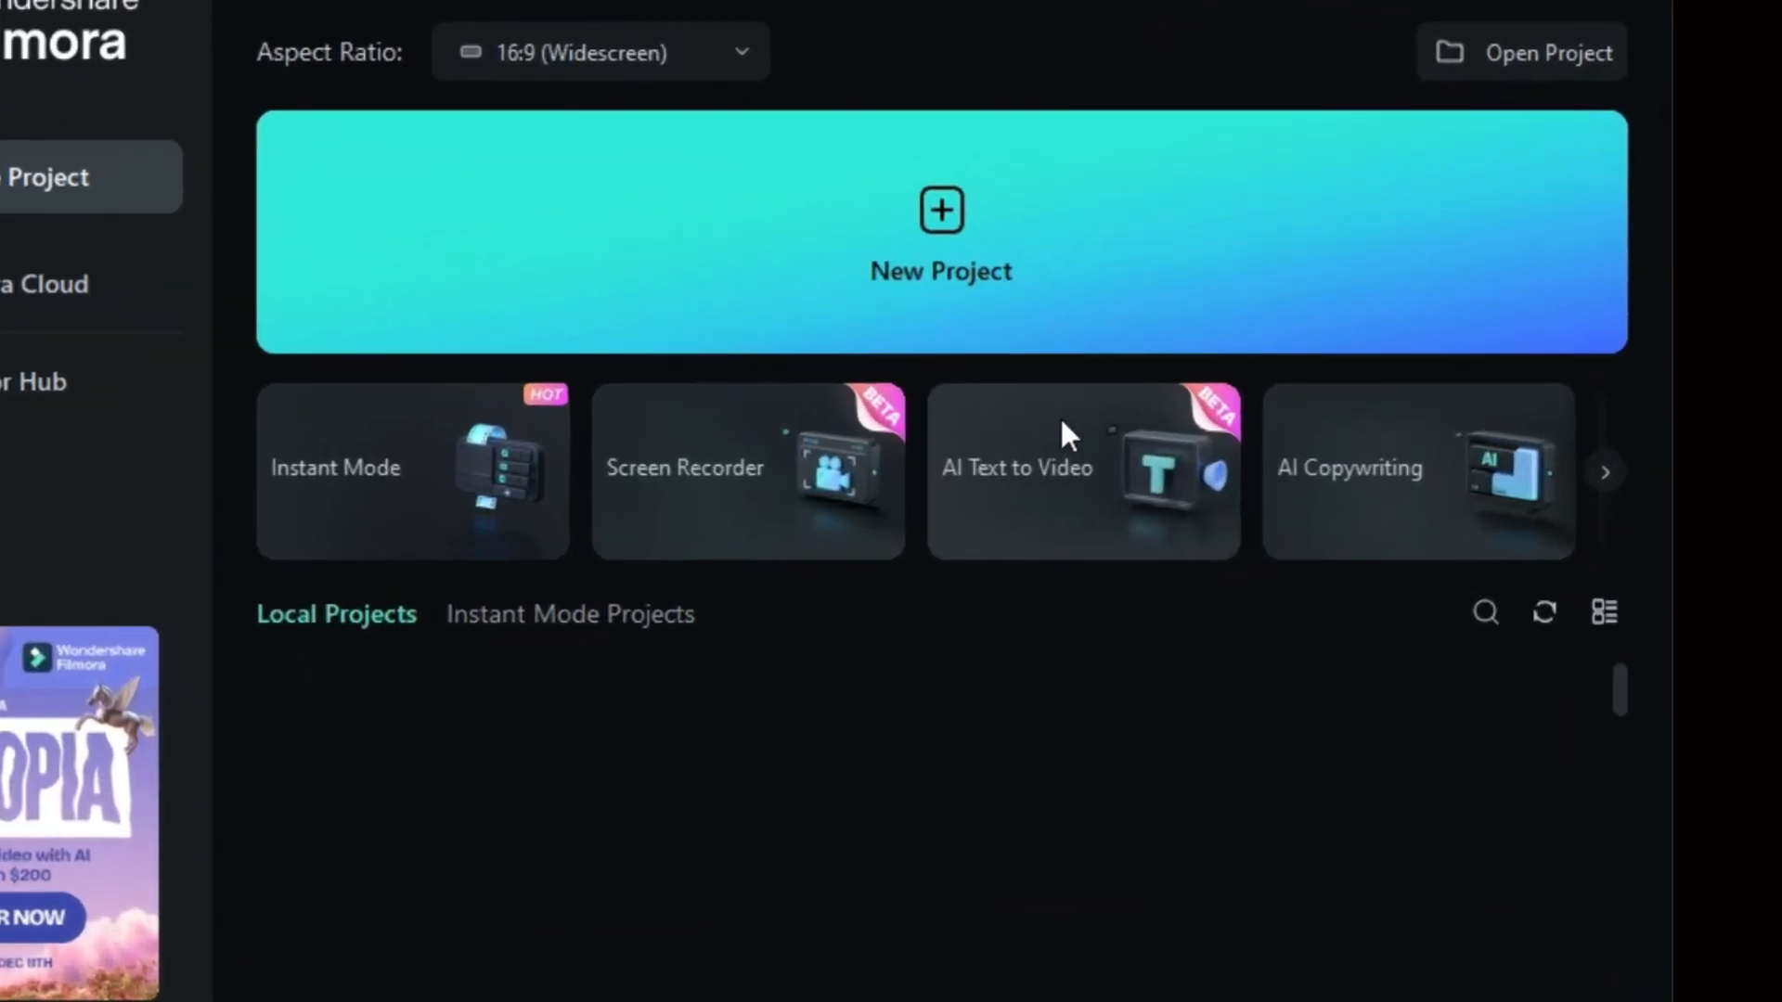
# - Start AI Text to Video and enter the prompt "10 things to remember for good habits"
pyautogui.click(1083, 470)
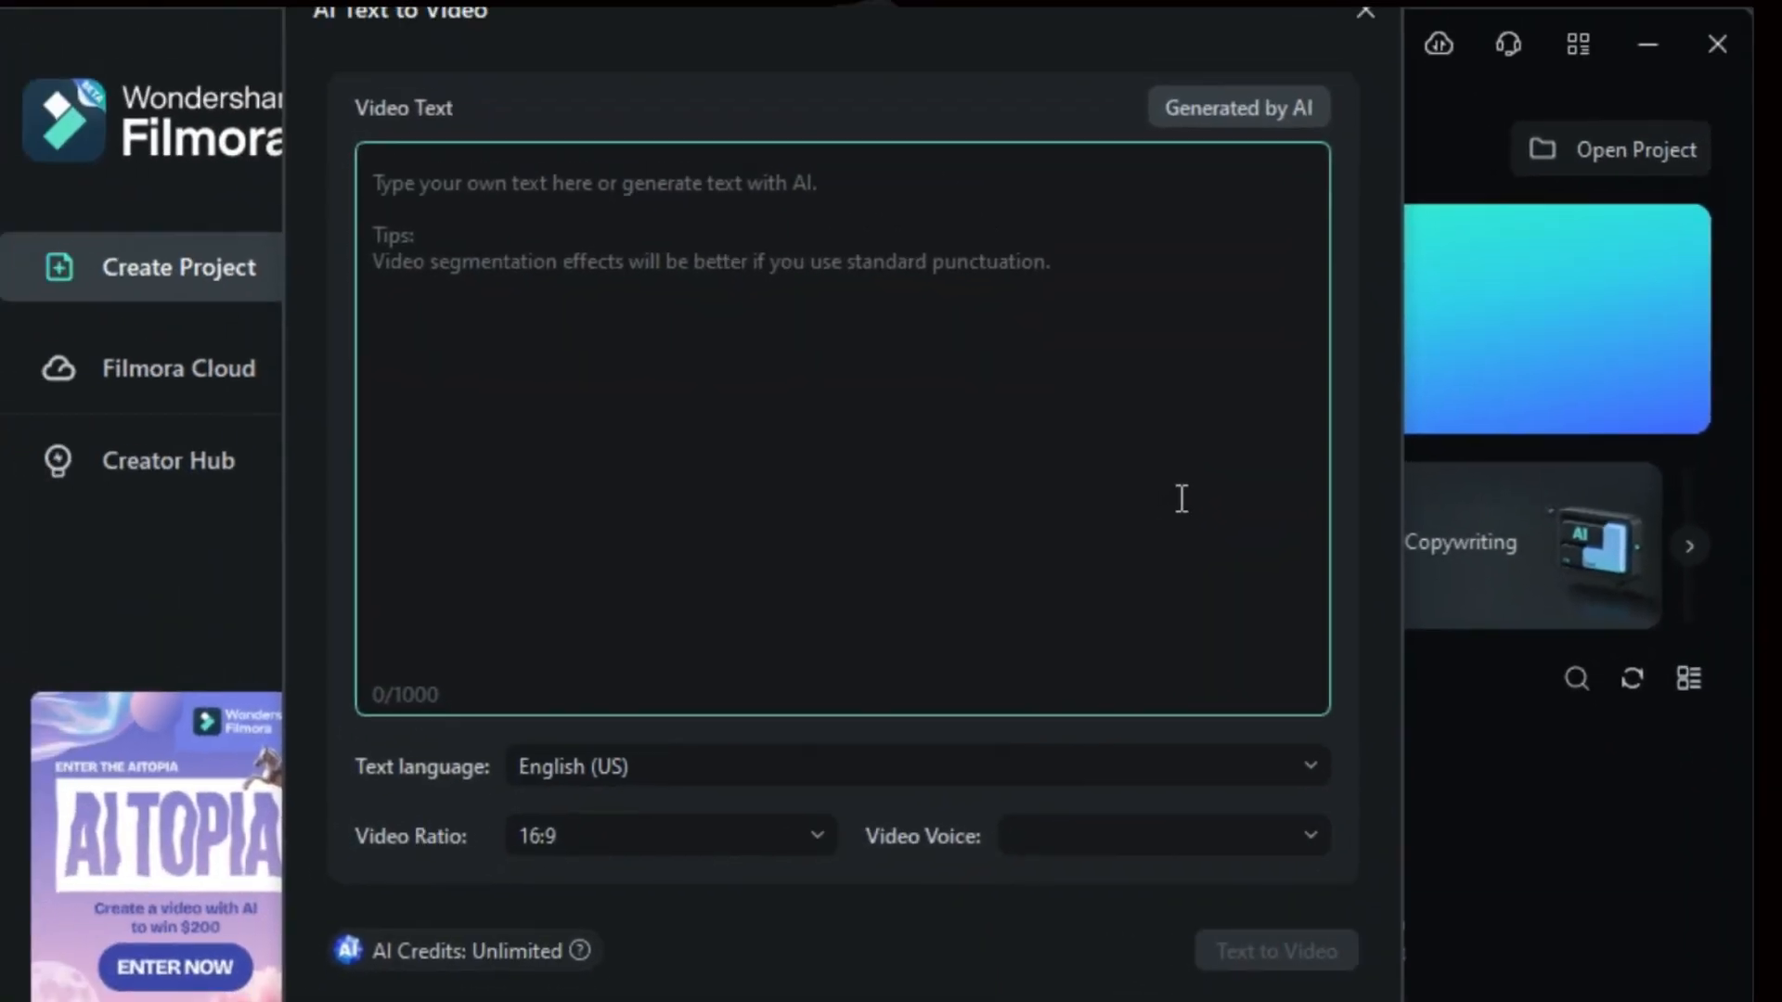
pyautogui.click(1159, 836)
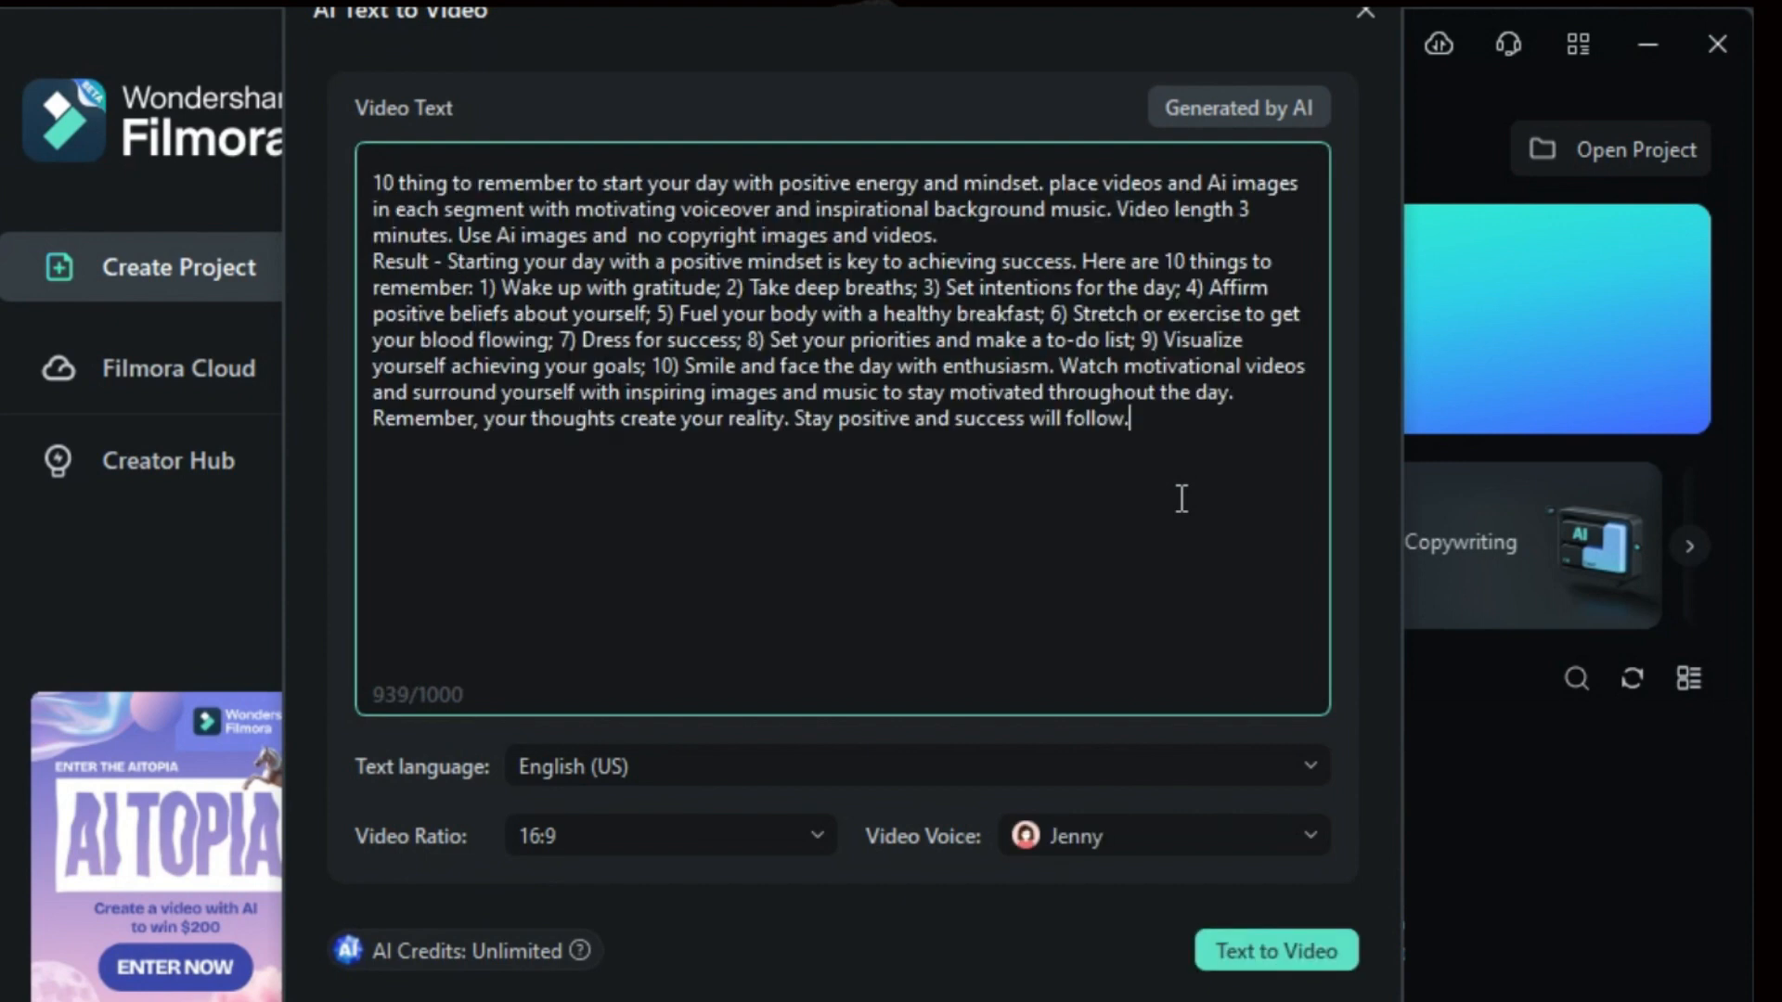
pyautogui.write('10 things to remember for')
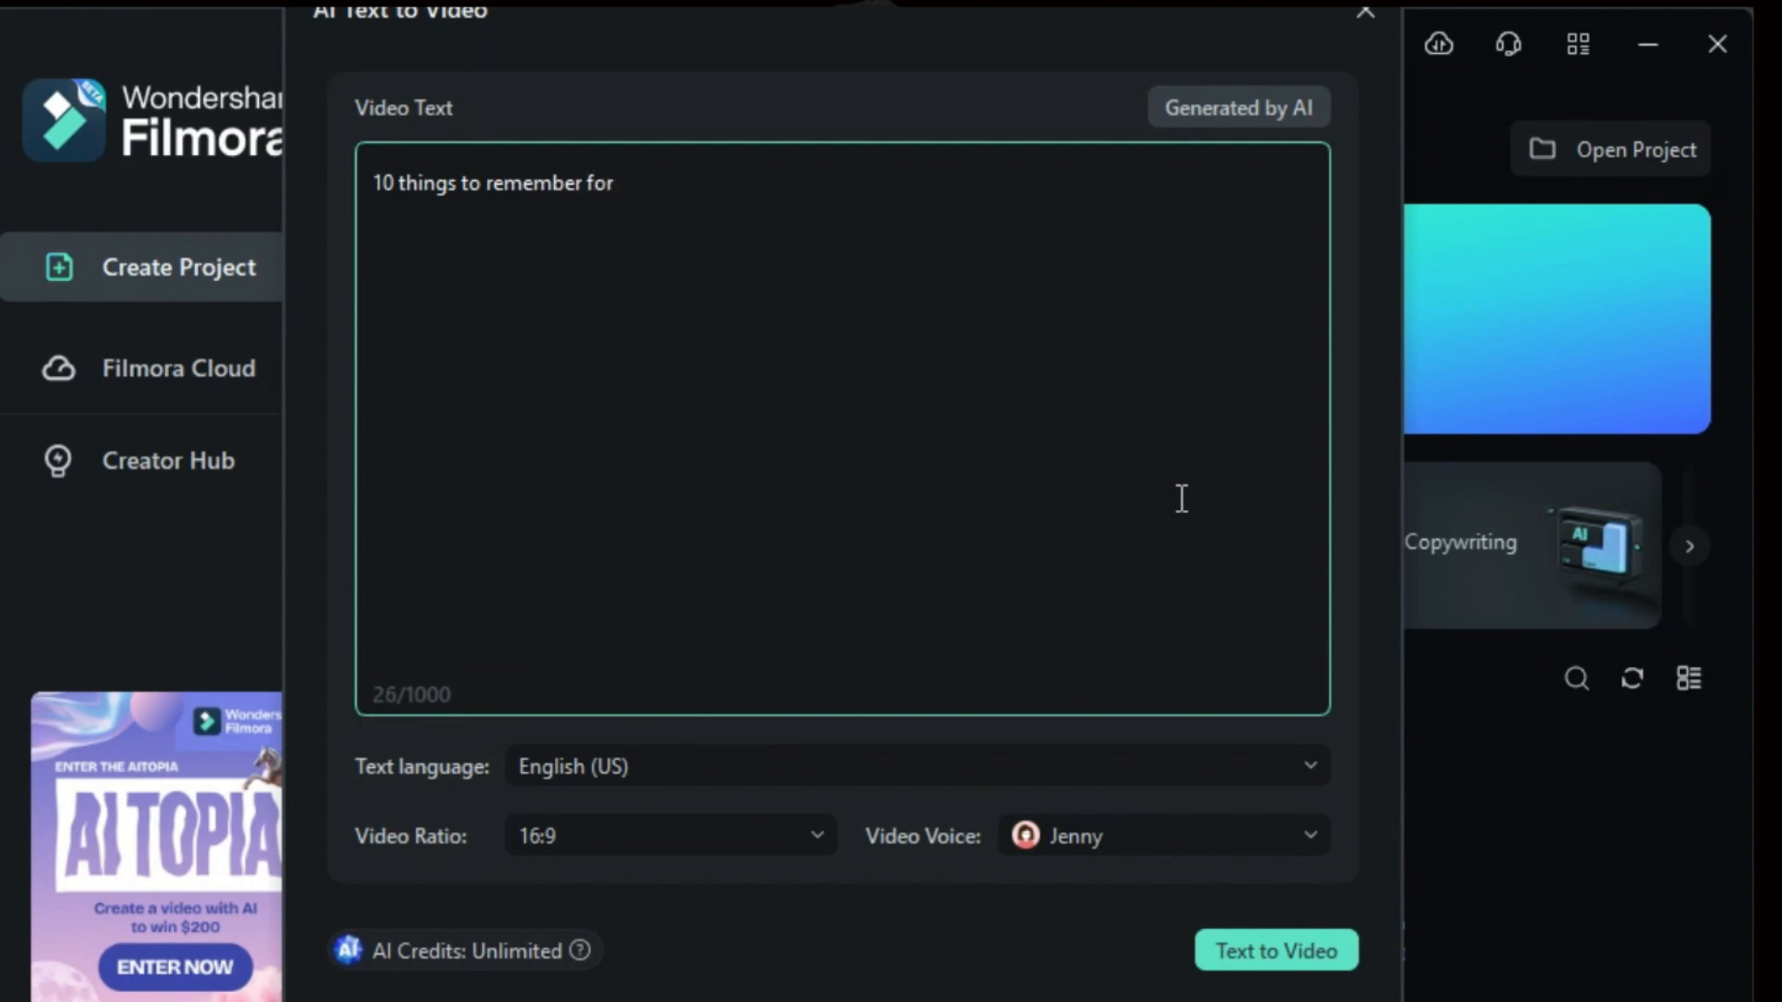
pyautogui.write('good habits')
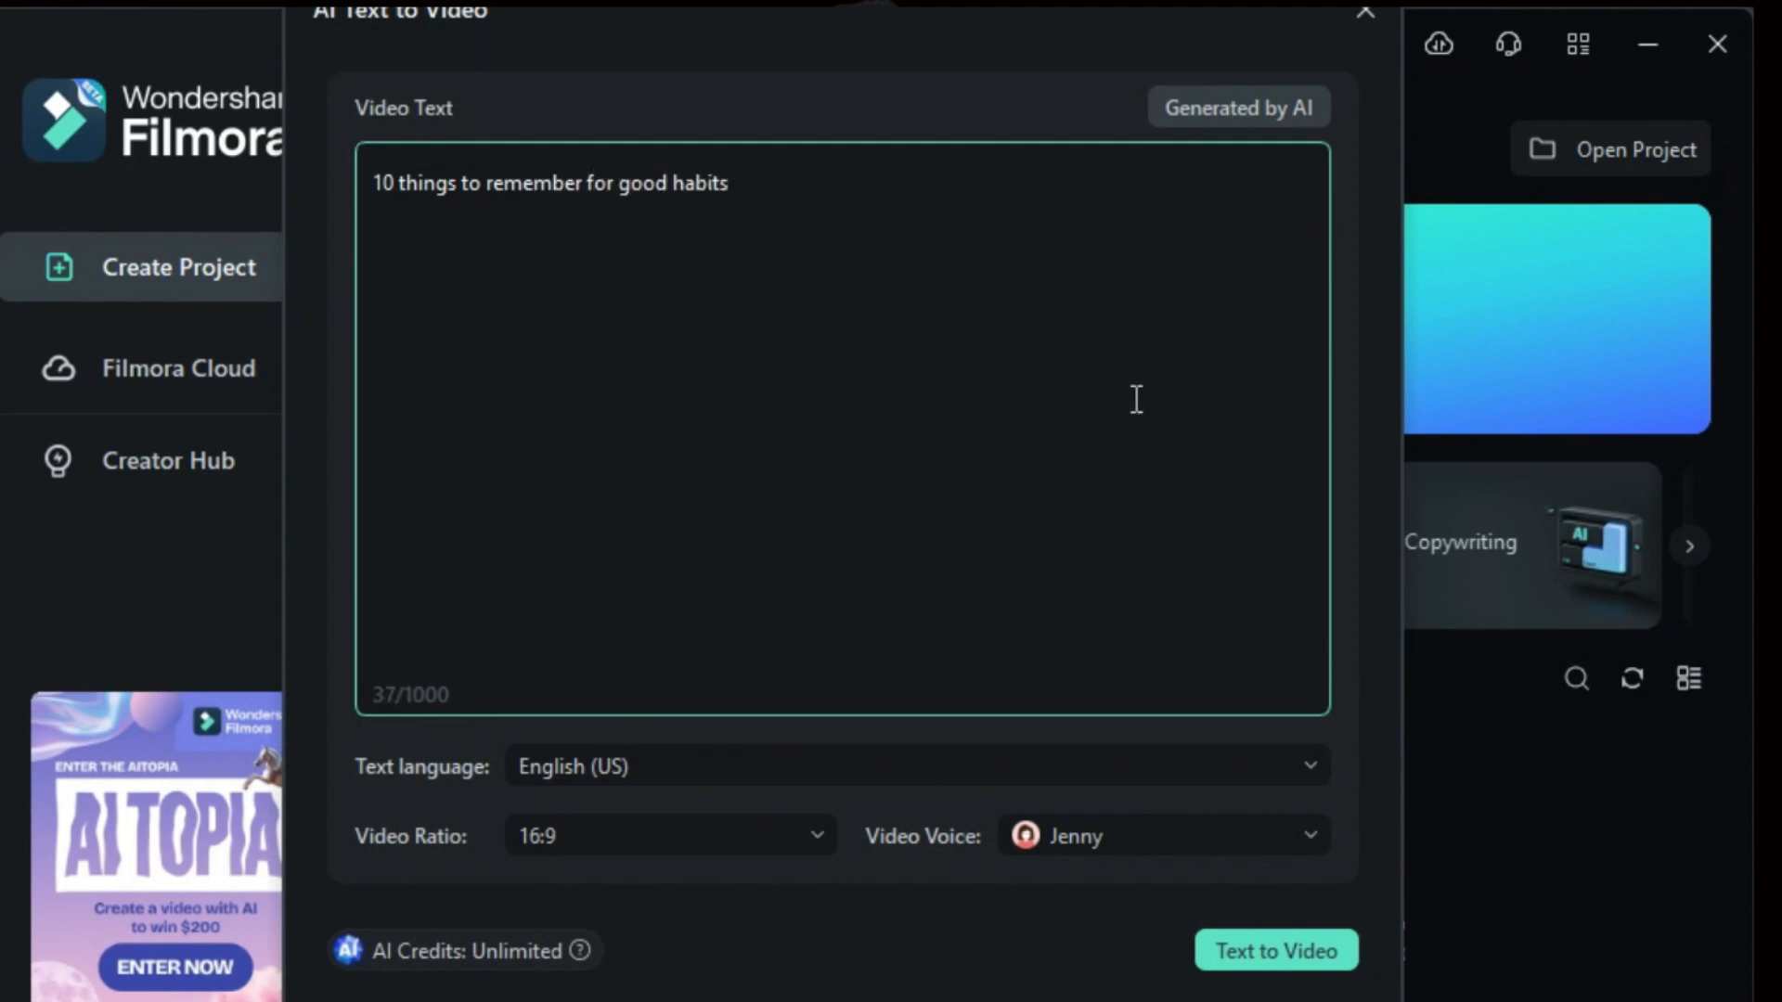
# - Choose Generated by AI, keep Informative/explanatory article, topic "Saving Money for the future" with saving-practices detail
pyautogui.click(1236, 107)
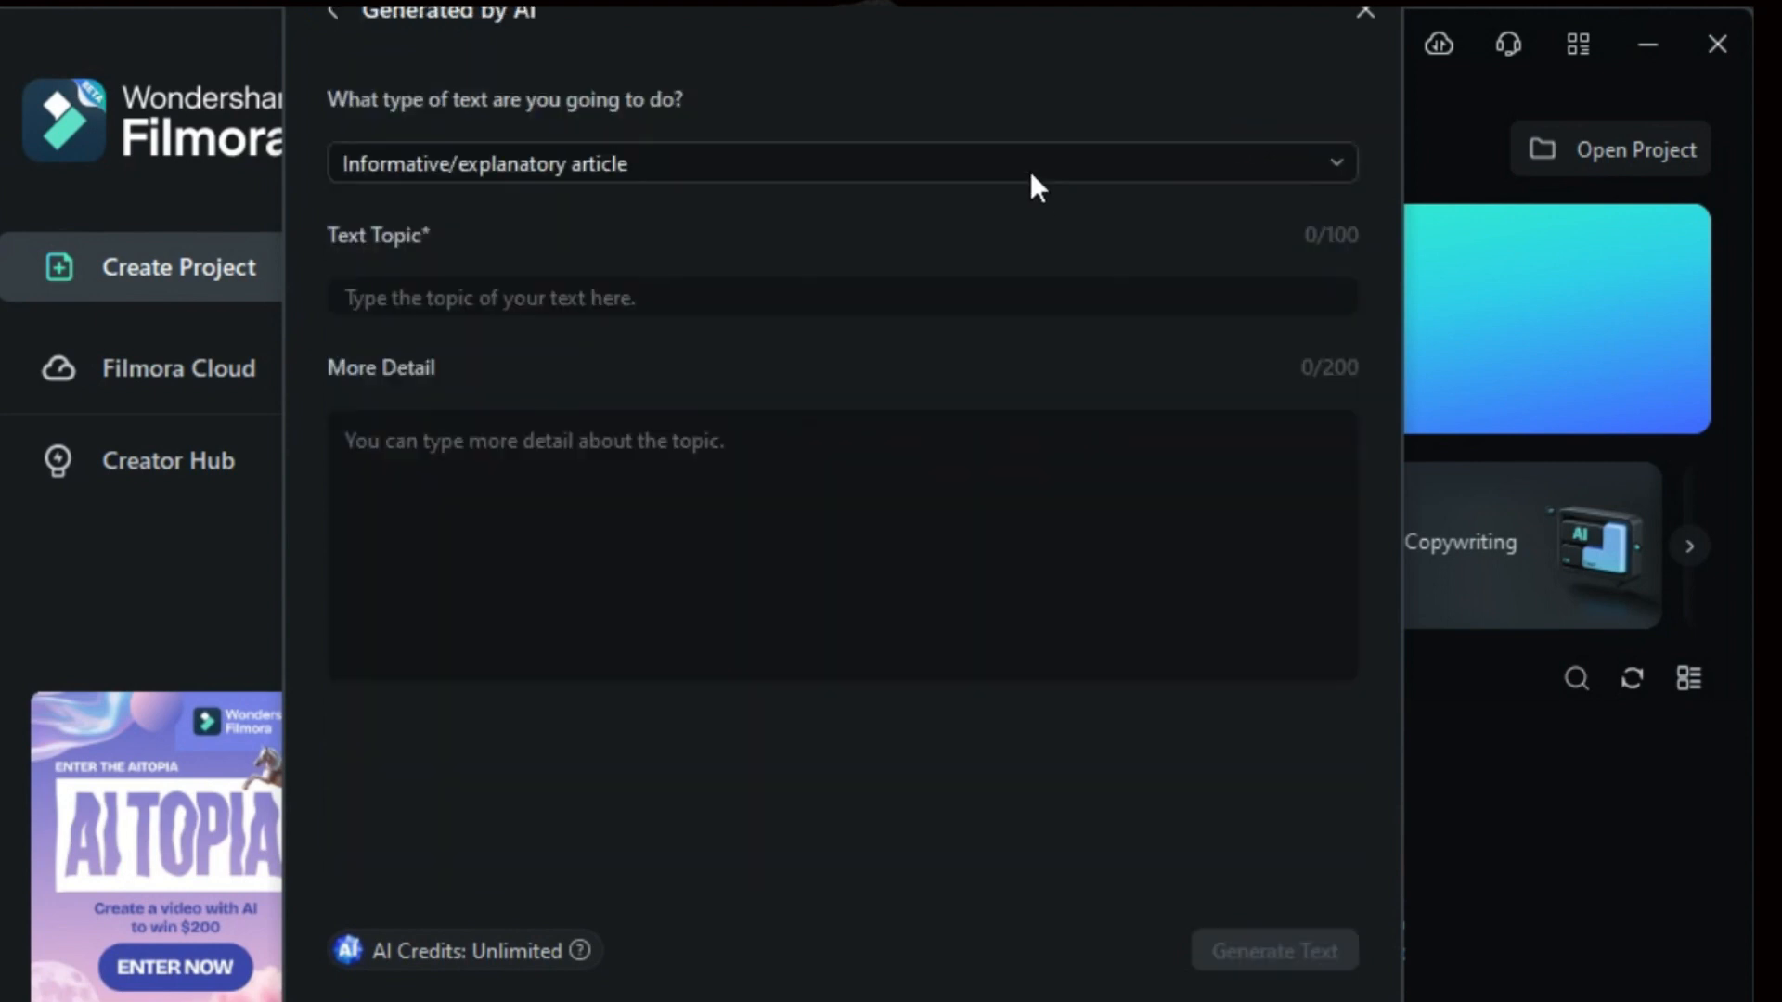
pyautogui.click(841, 163)
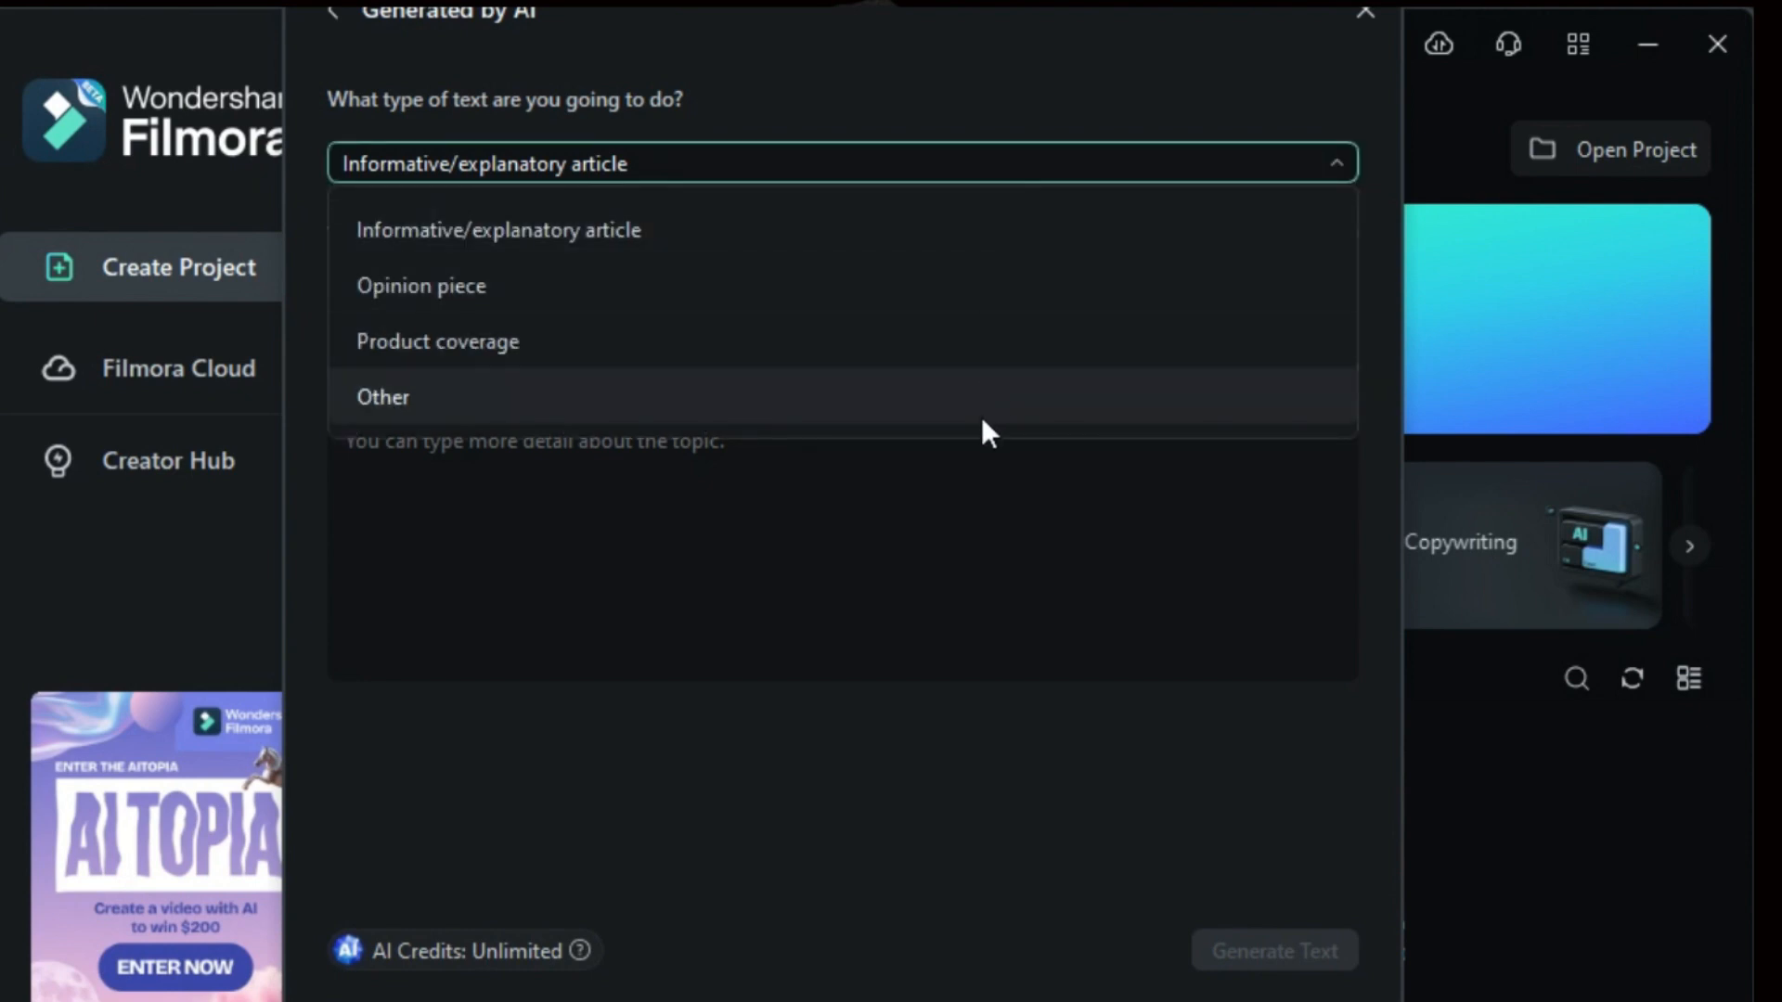
pyautogui.click(498, 230)
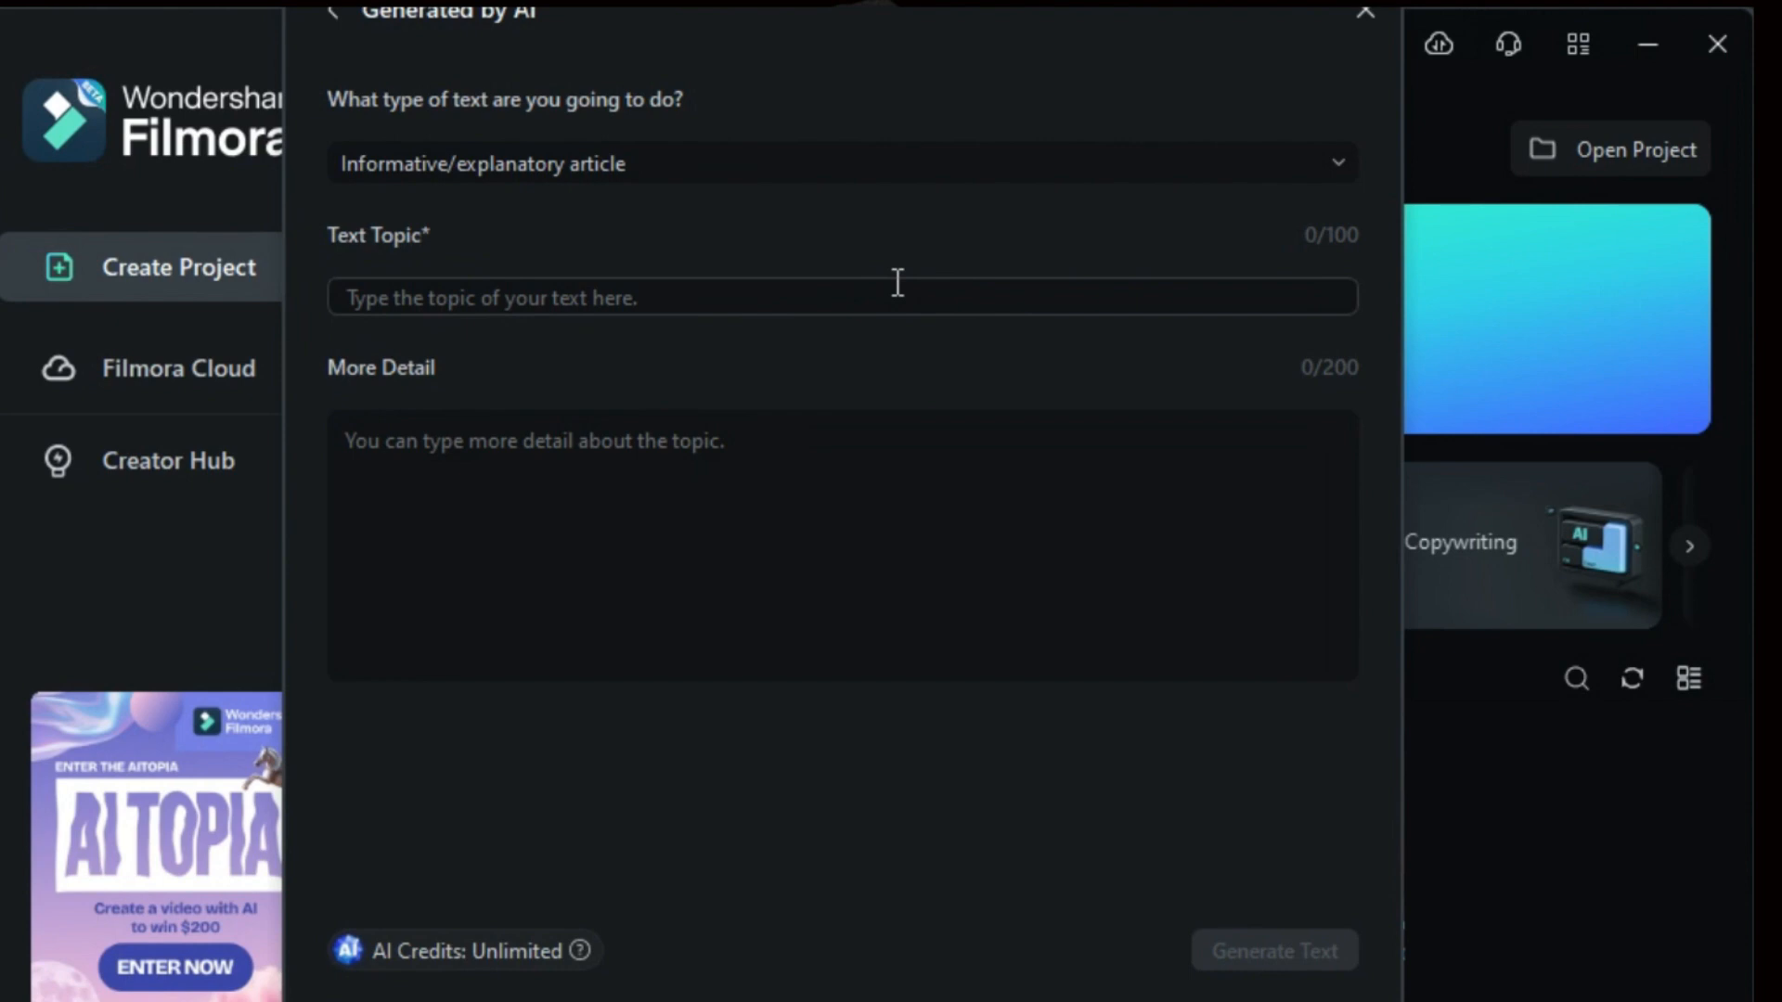
pyautogui.write('Saving Money')
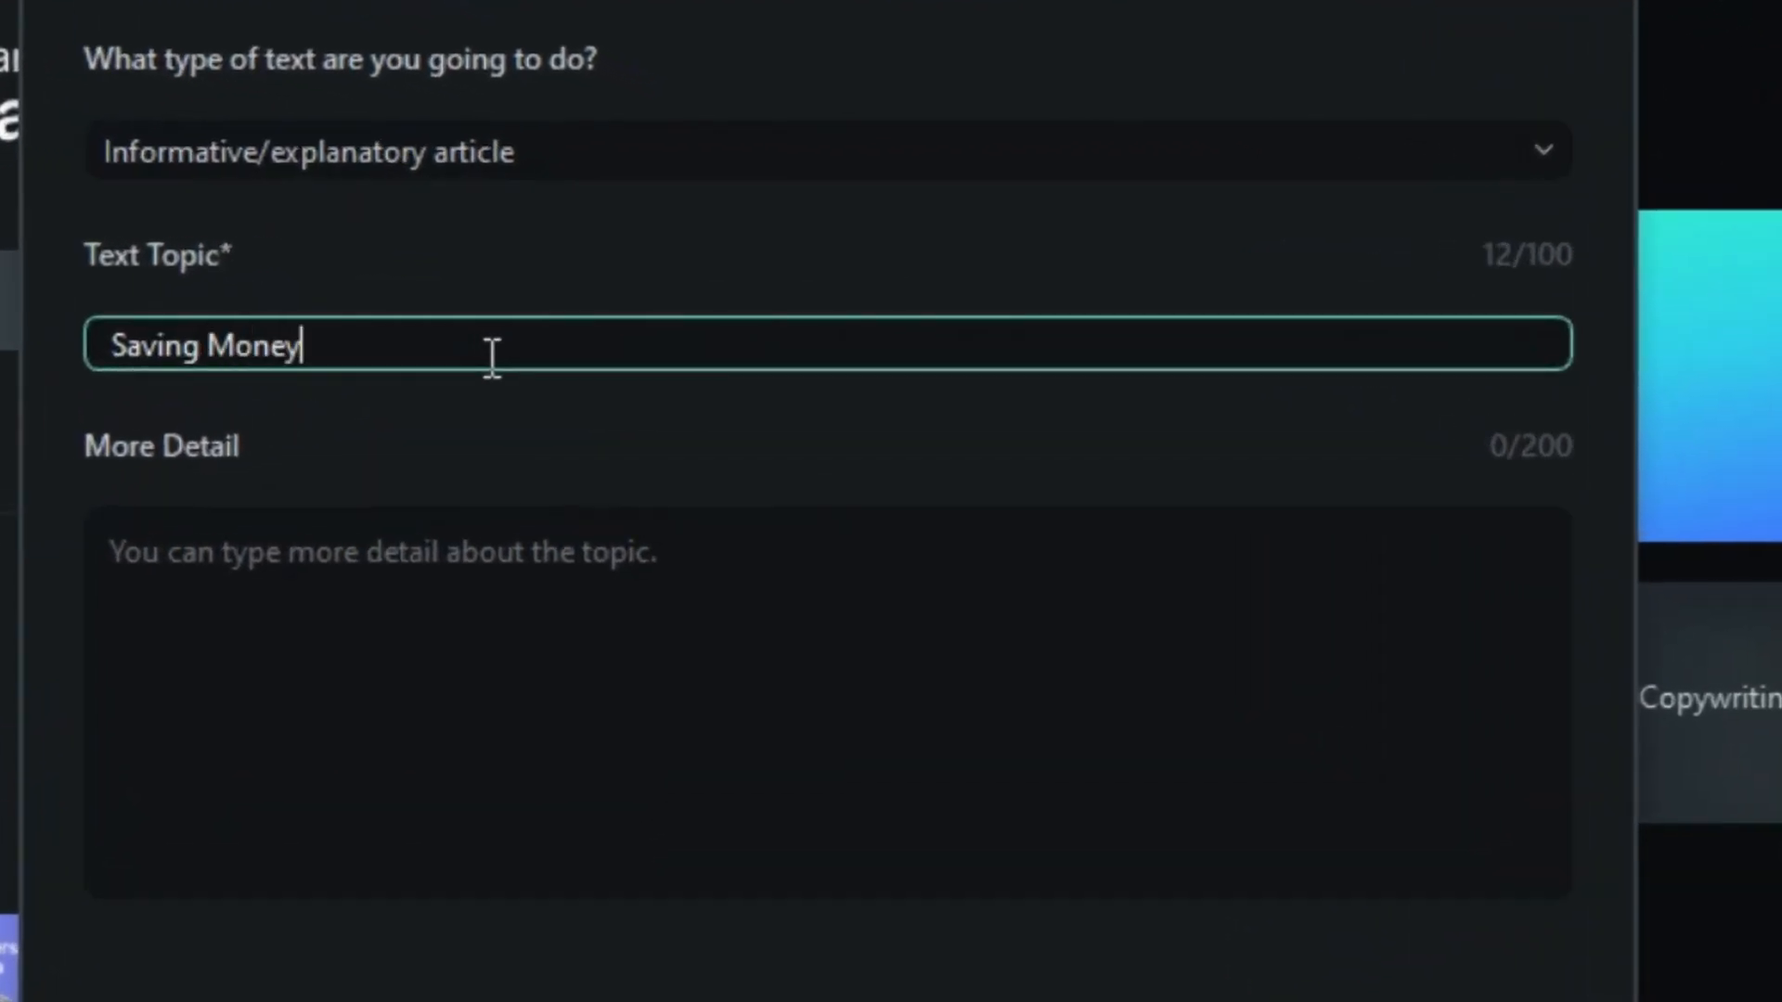
pyautogui.write('for the future')
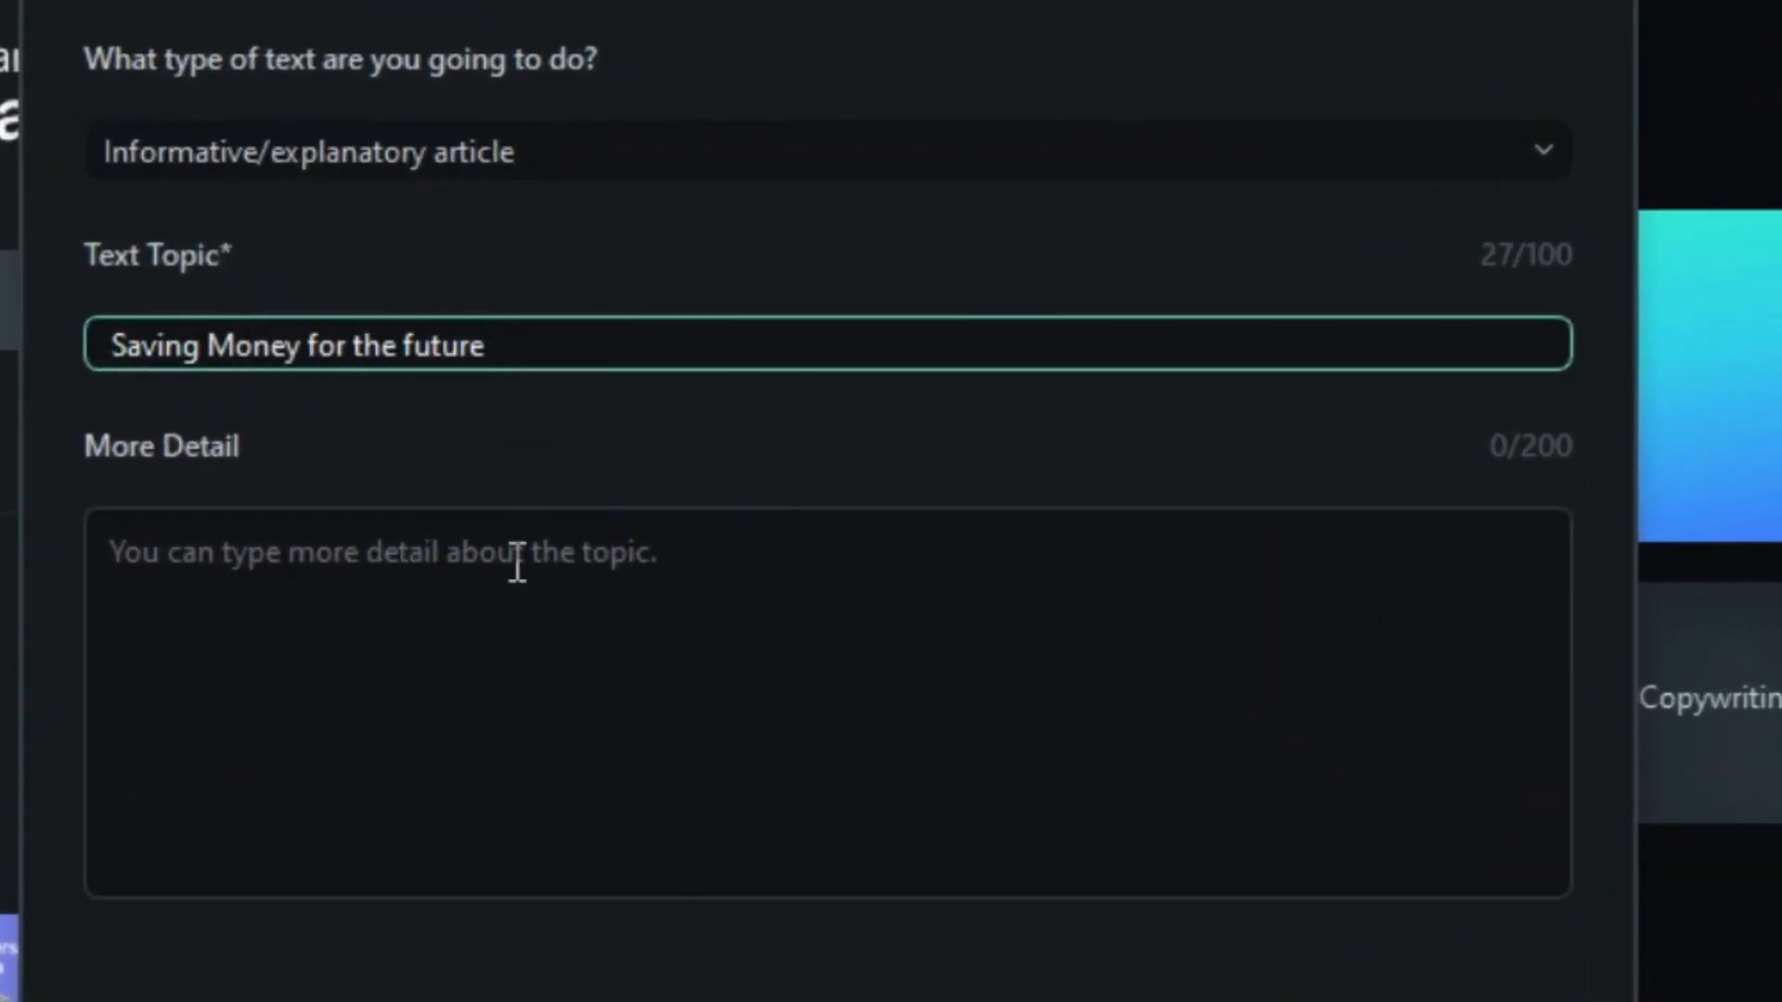
pyautogui.write('to')
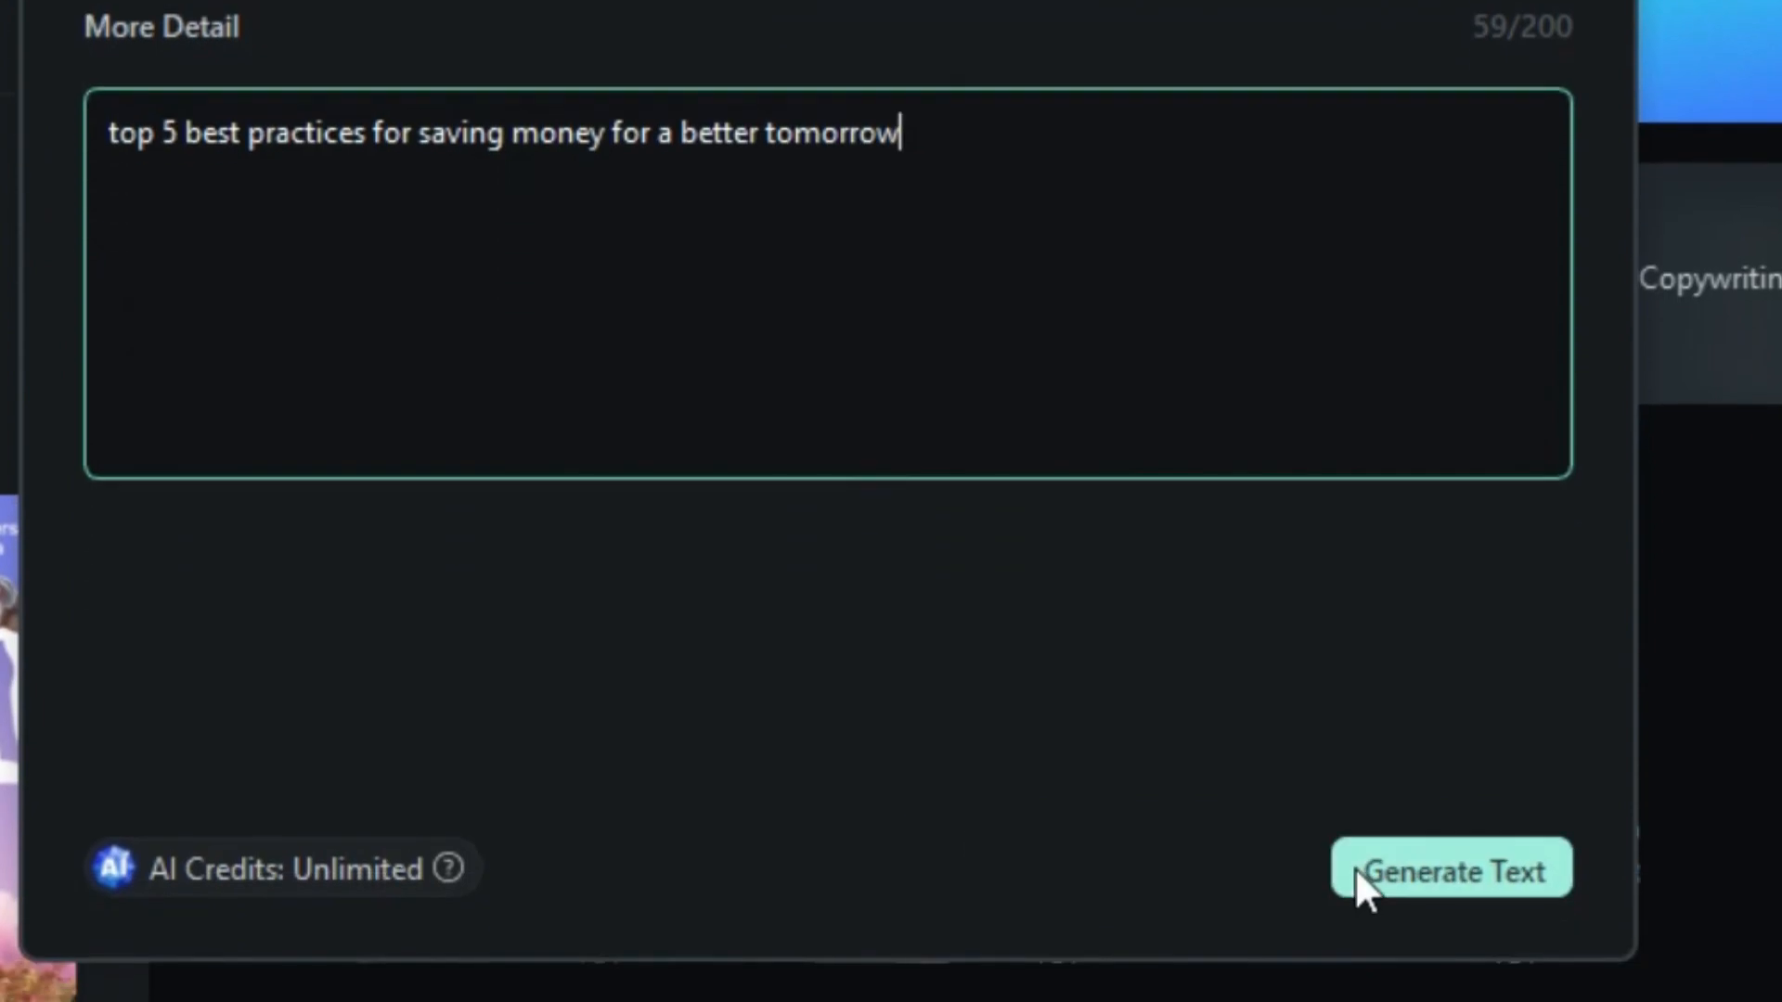
# - Generate the script text and keep the video ratio at 16:9 with the Jenny voice
pyautogui.click(1450, 870)
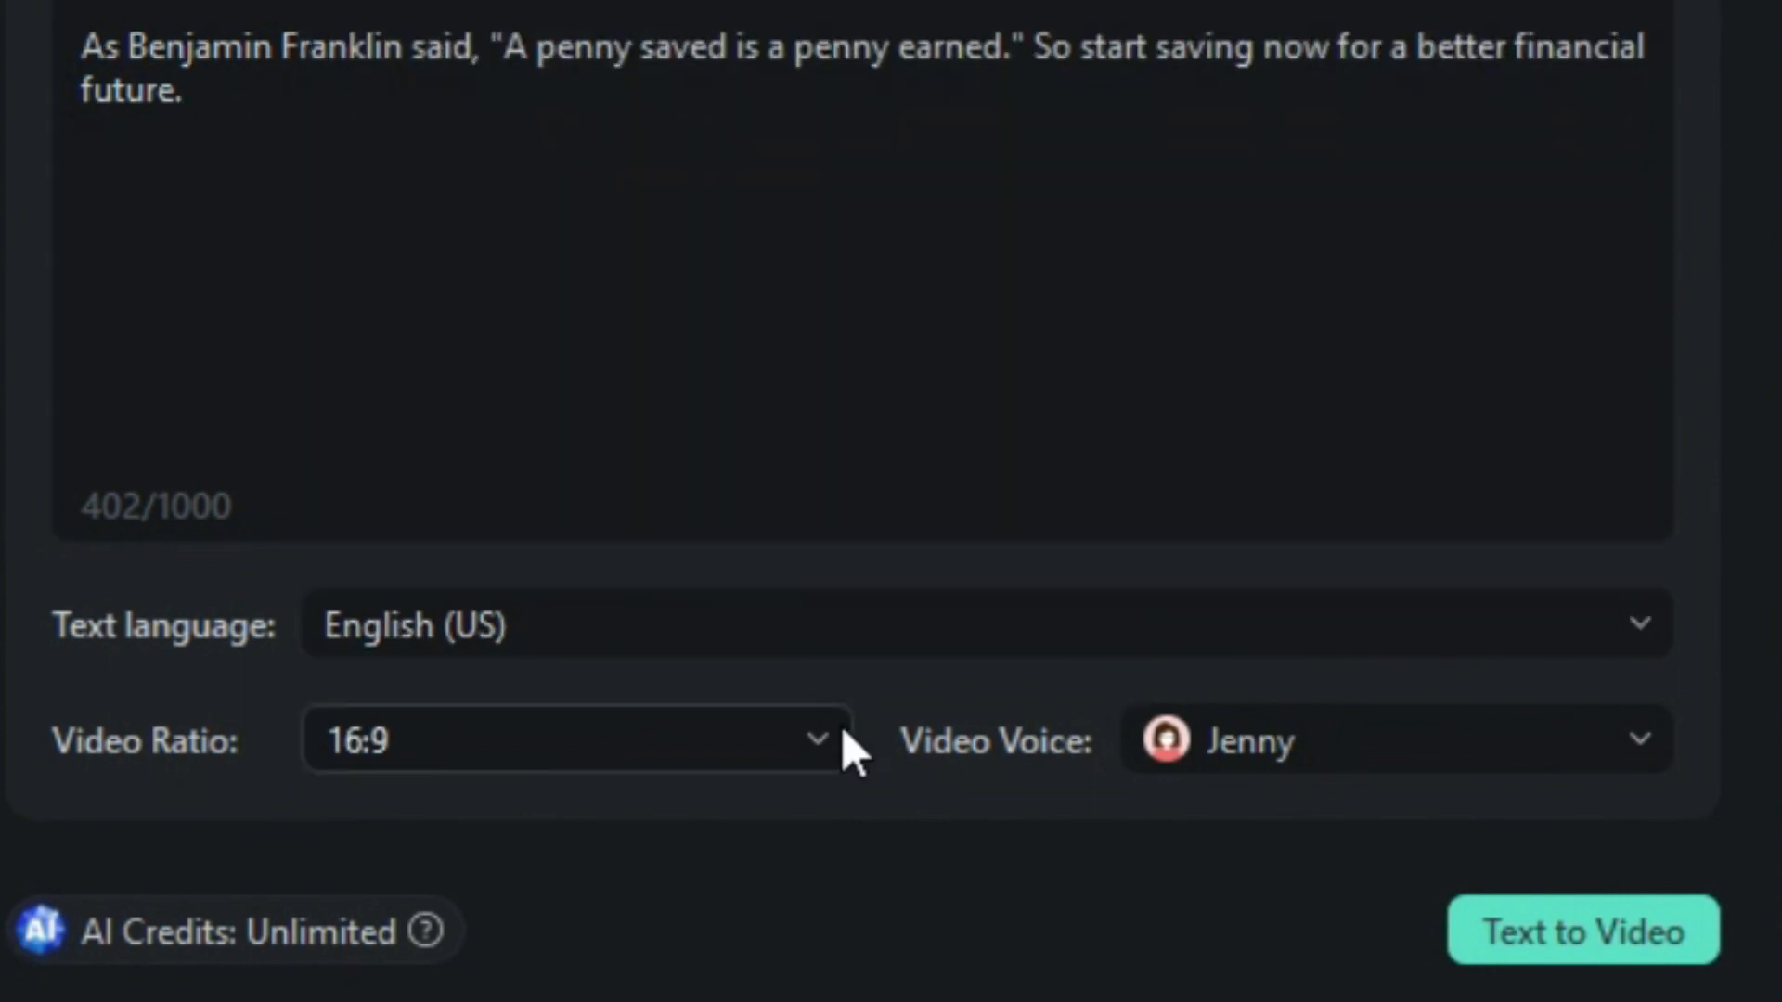
pyautogui.click(574, 739)
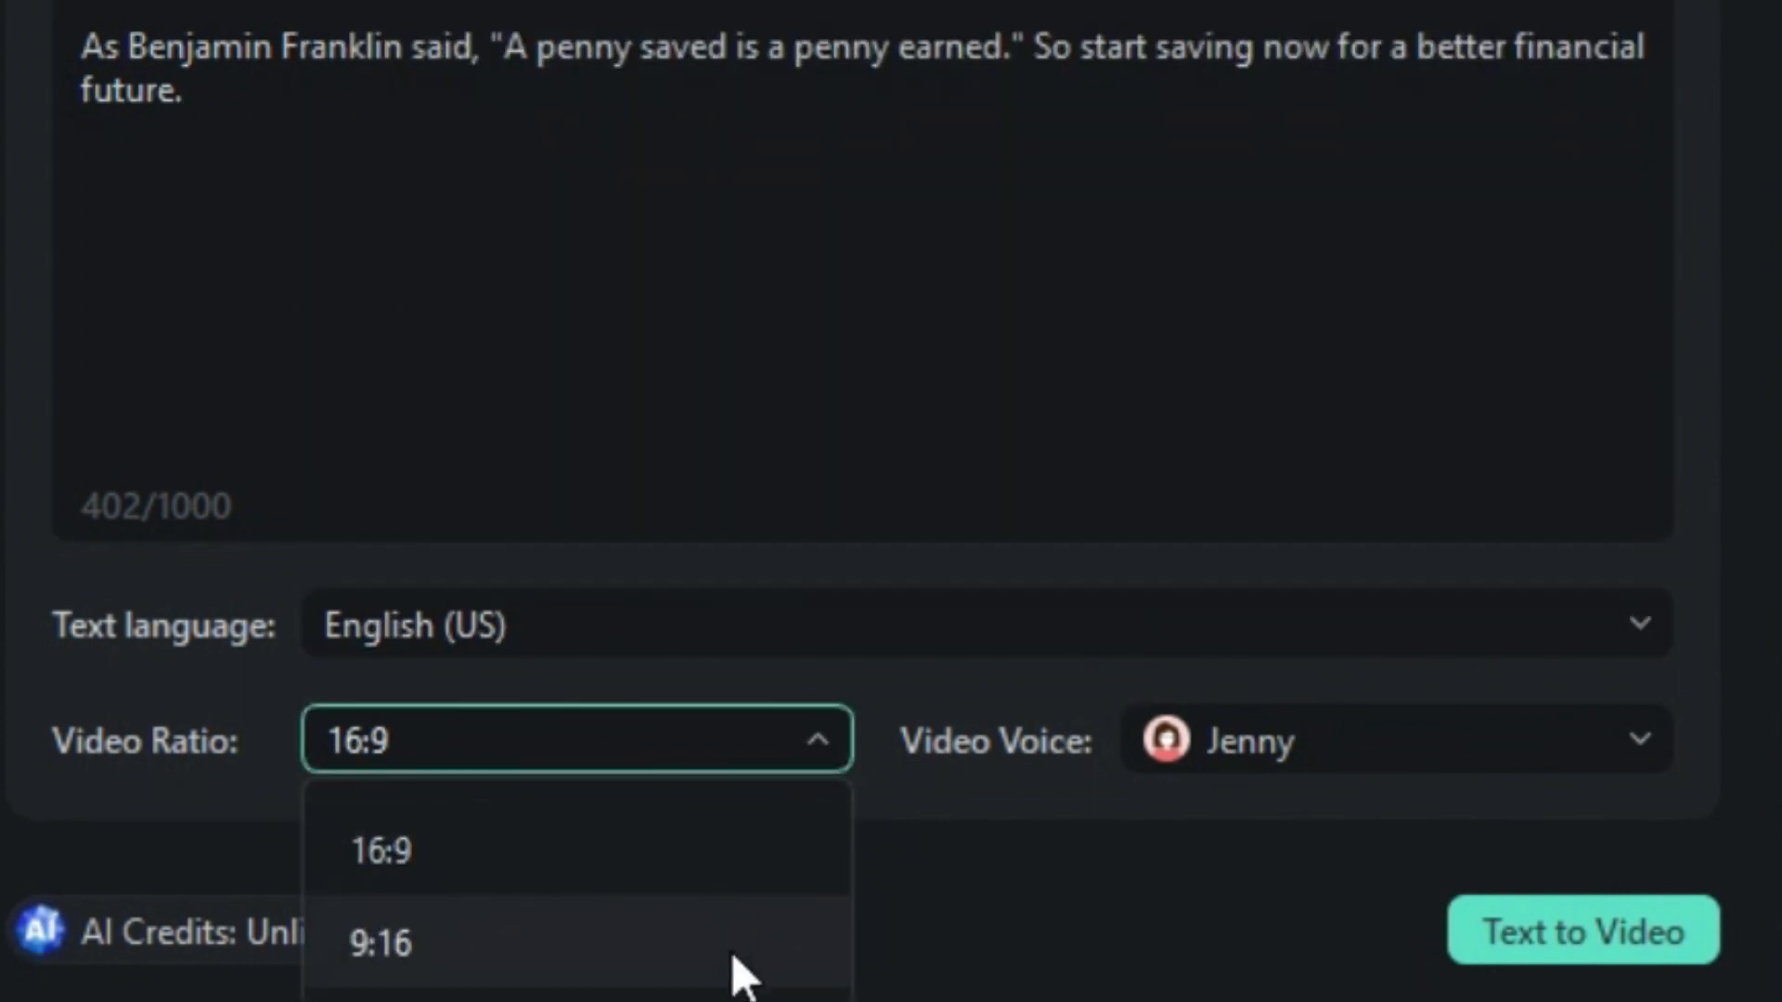
pyautogui.click(381, 851)
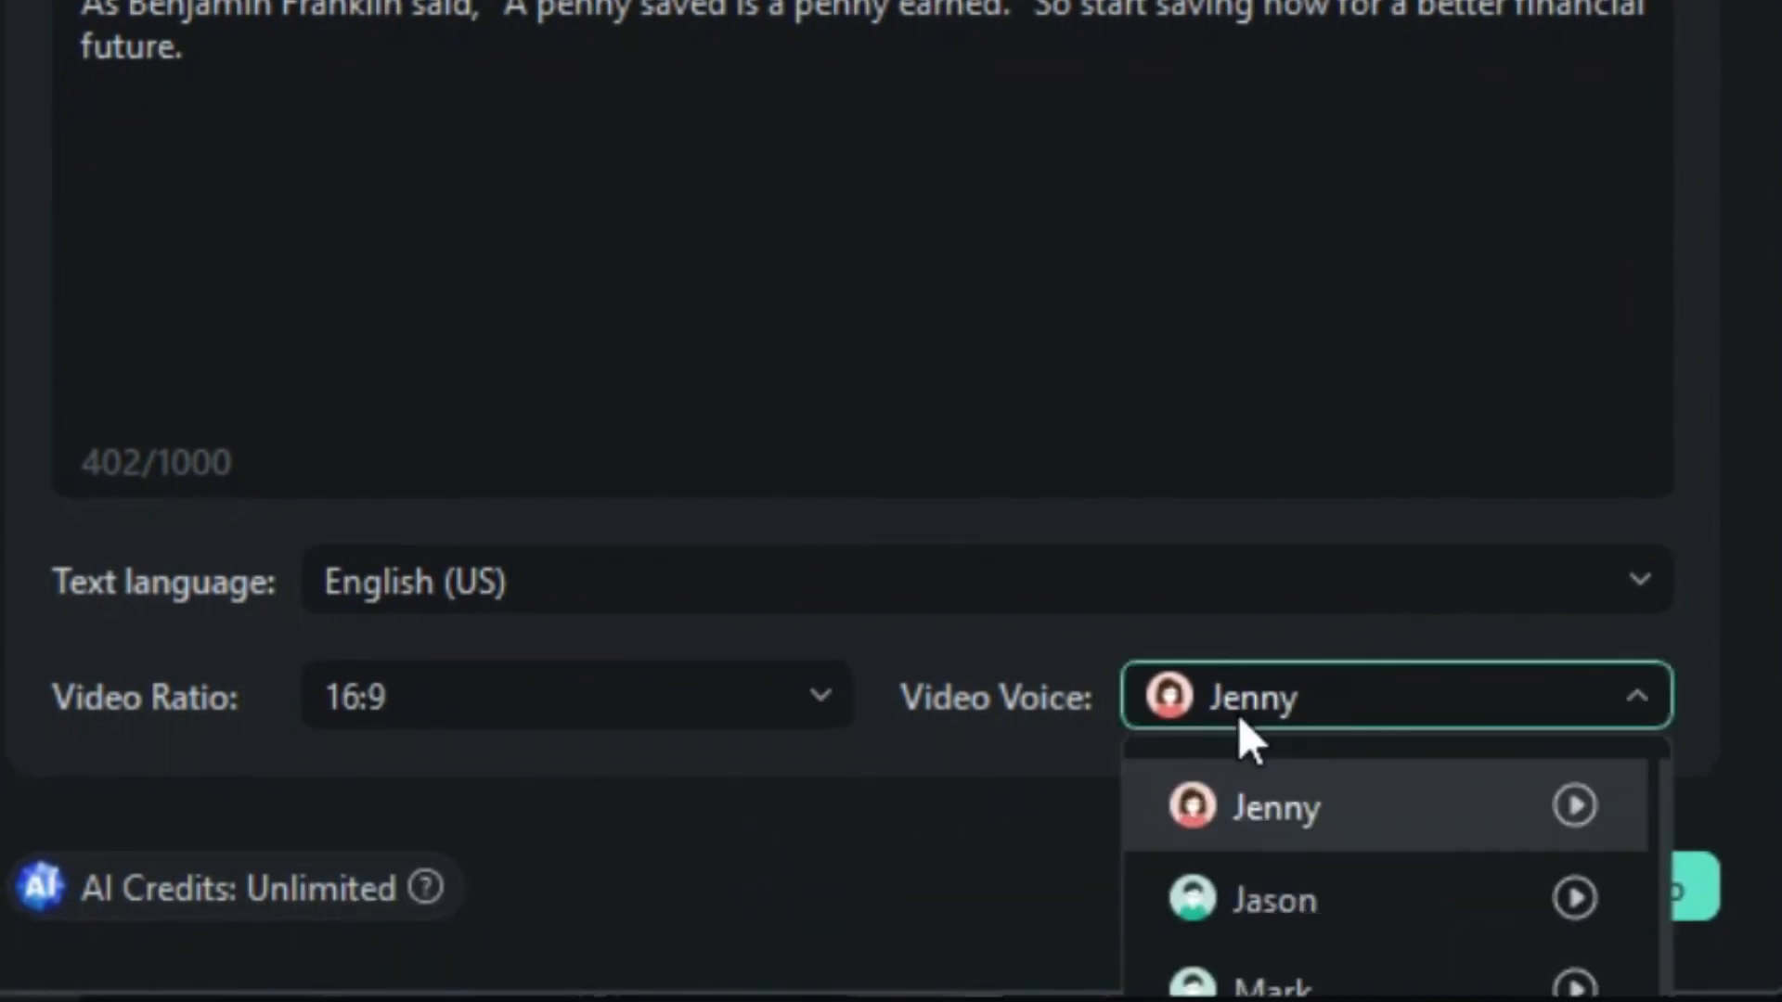
pyautogui.moveTo(1291, 899)
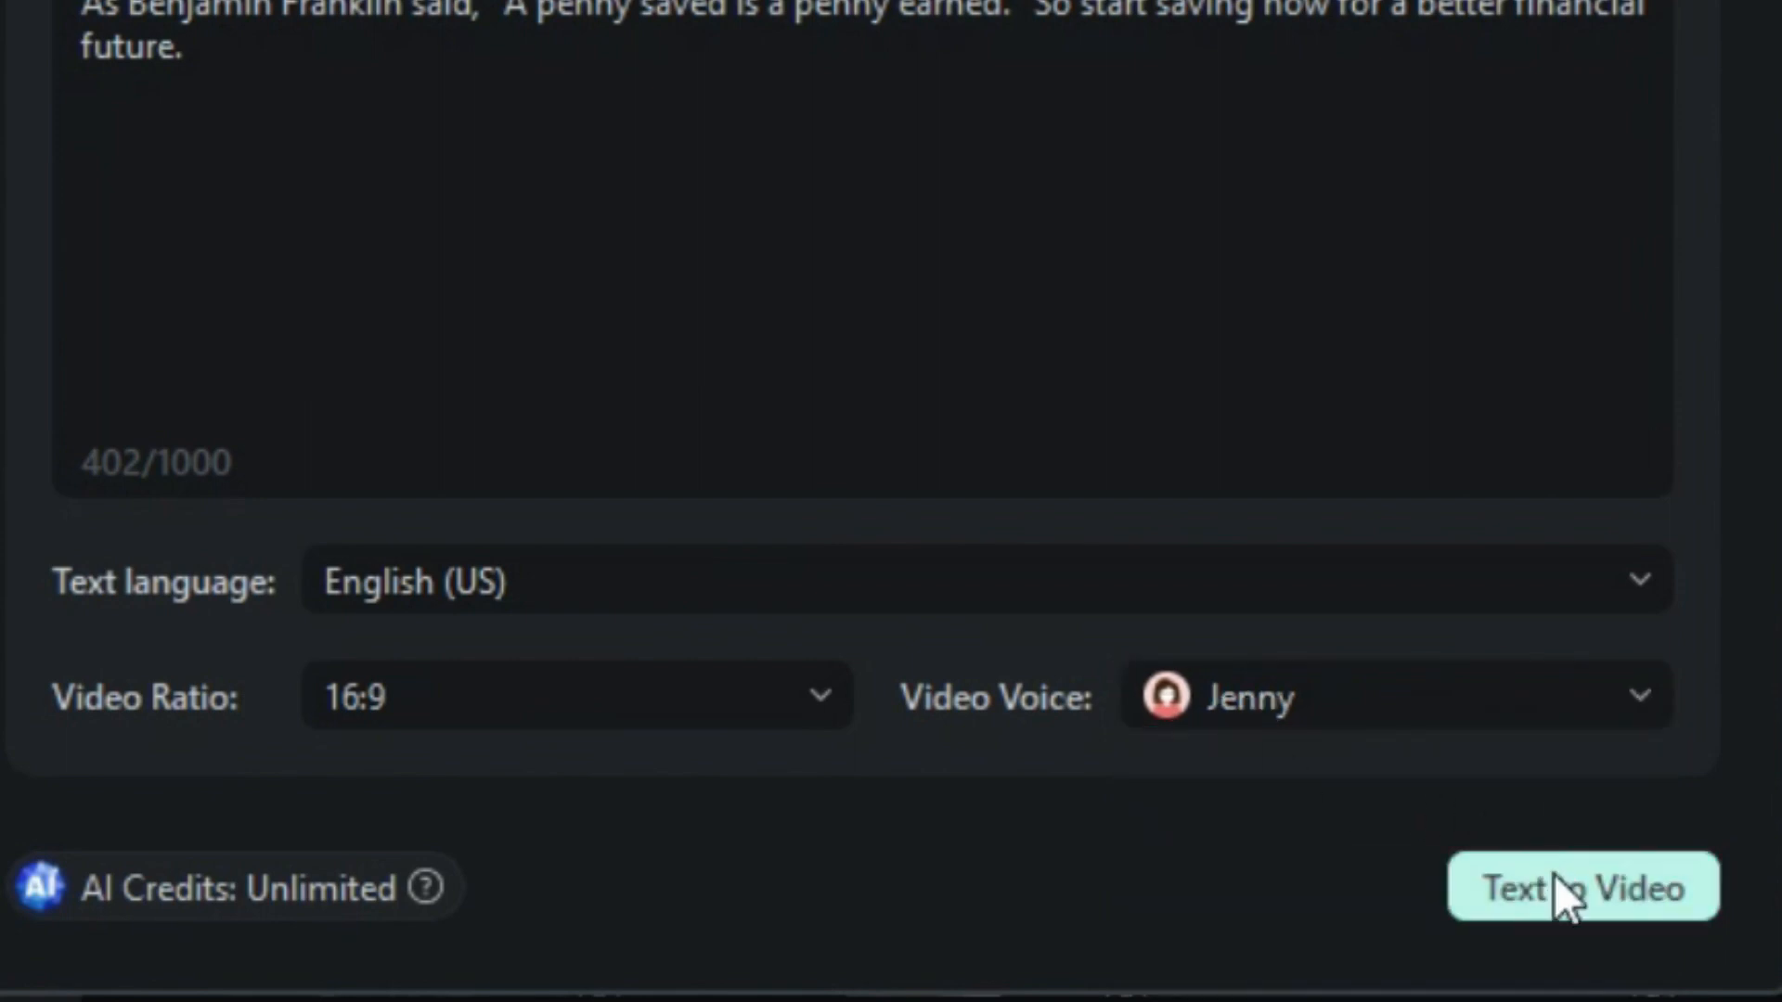
# - Convert the script into a timeline video, then switch to the Audio library
pyautogui.click(1583, 887)
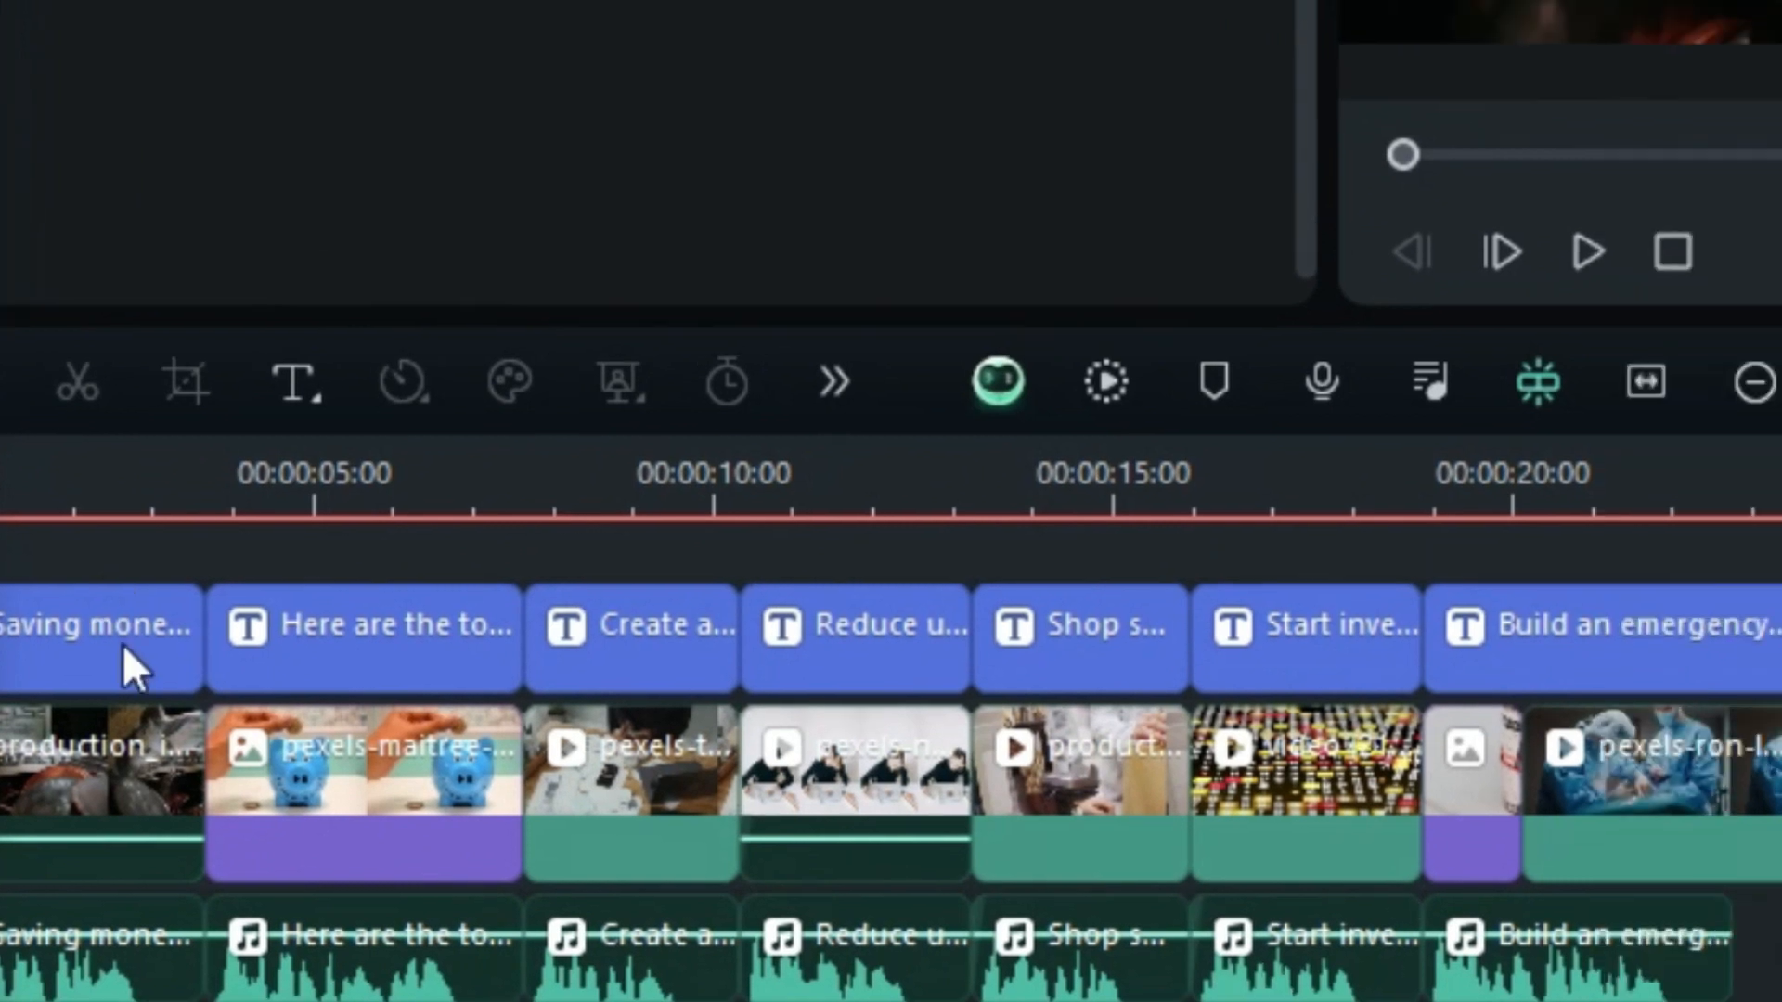
pyautogui.doubleClick(96, 623)
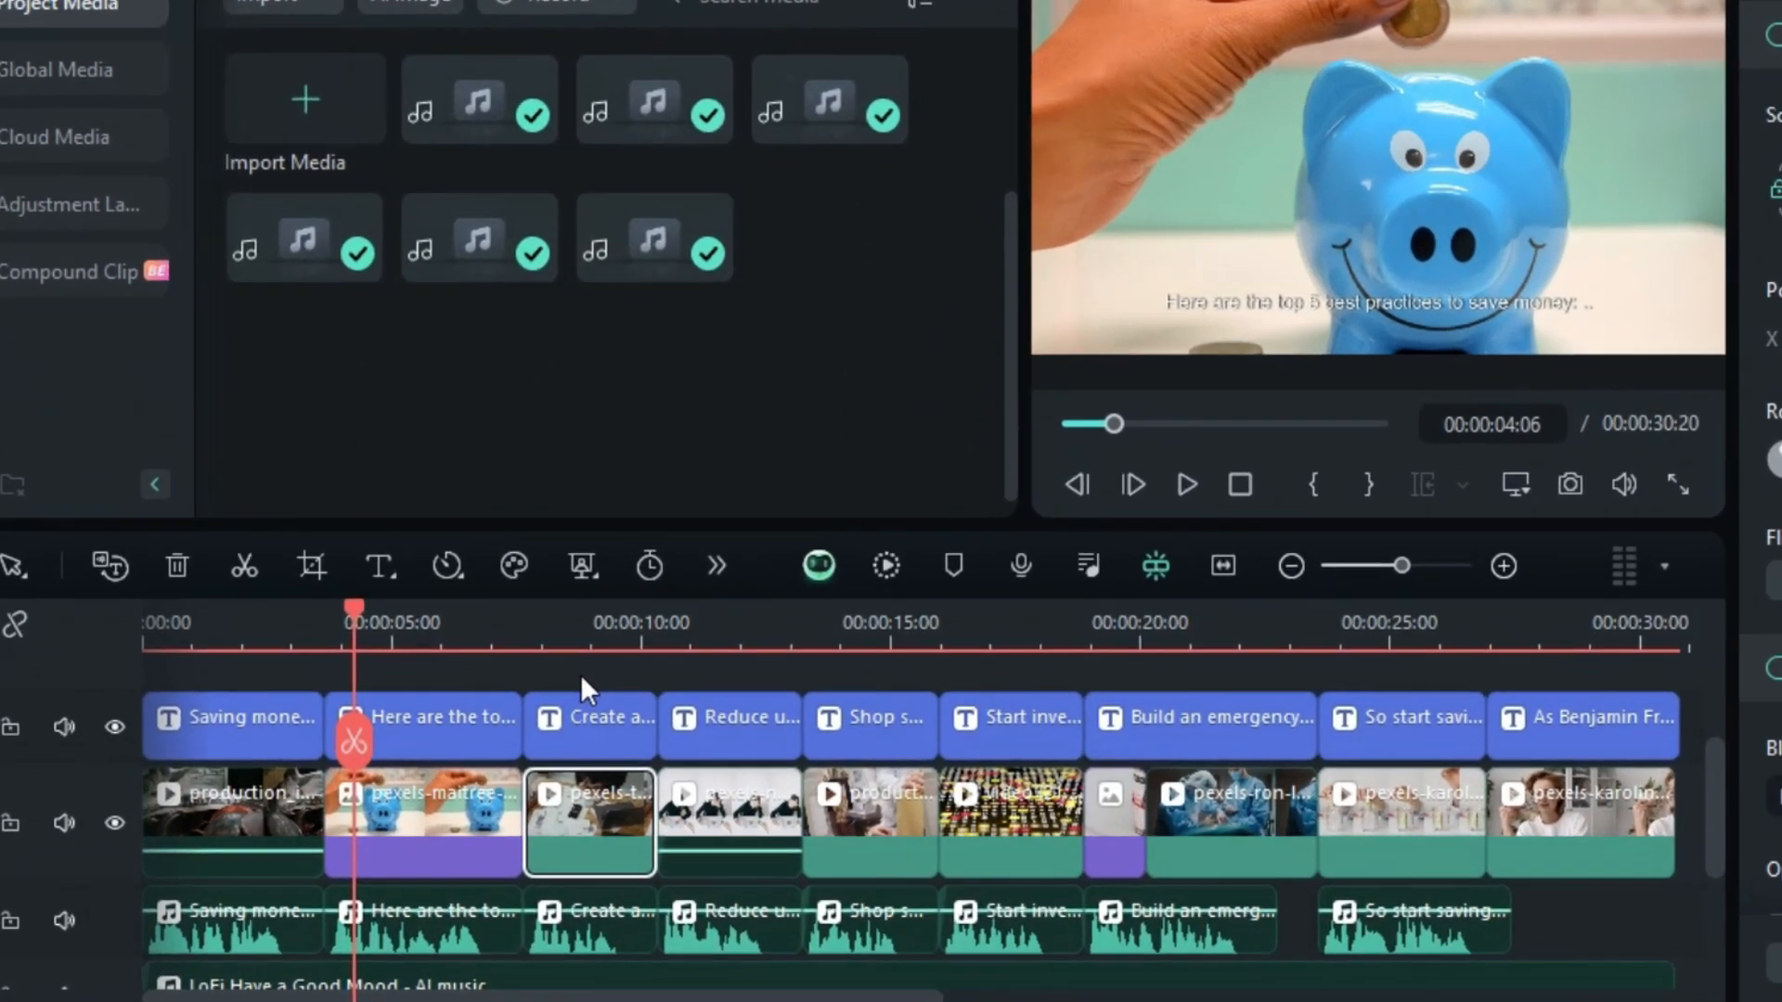
pyautogui.click(247, 102)
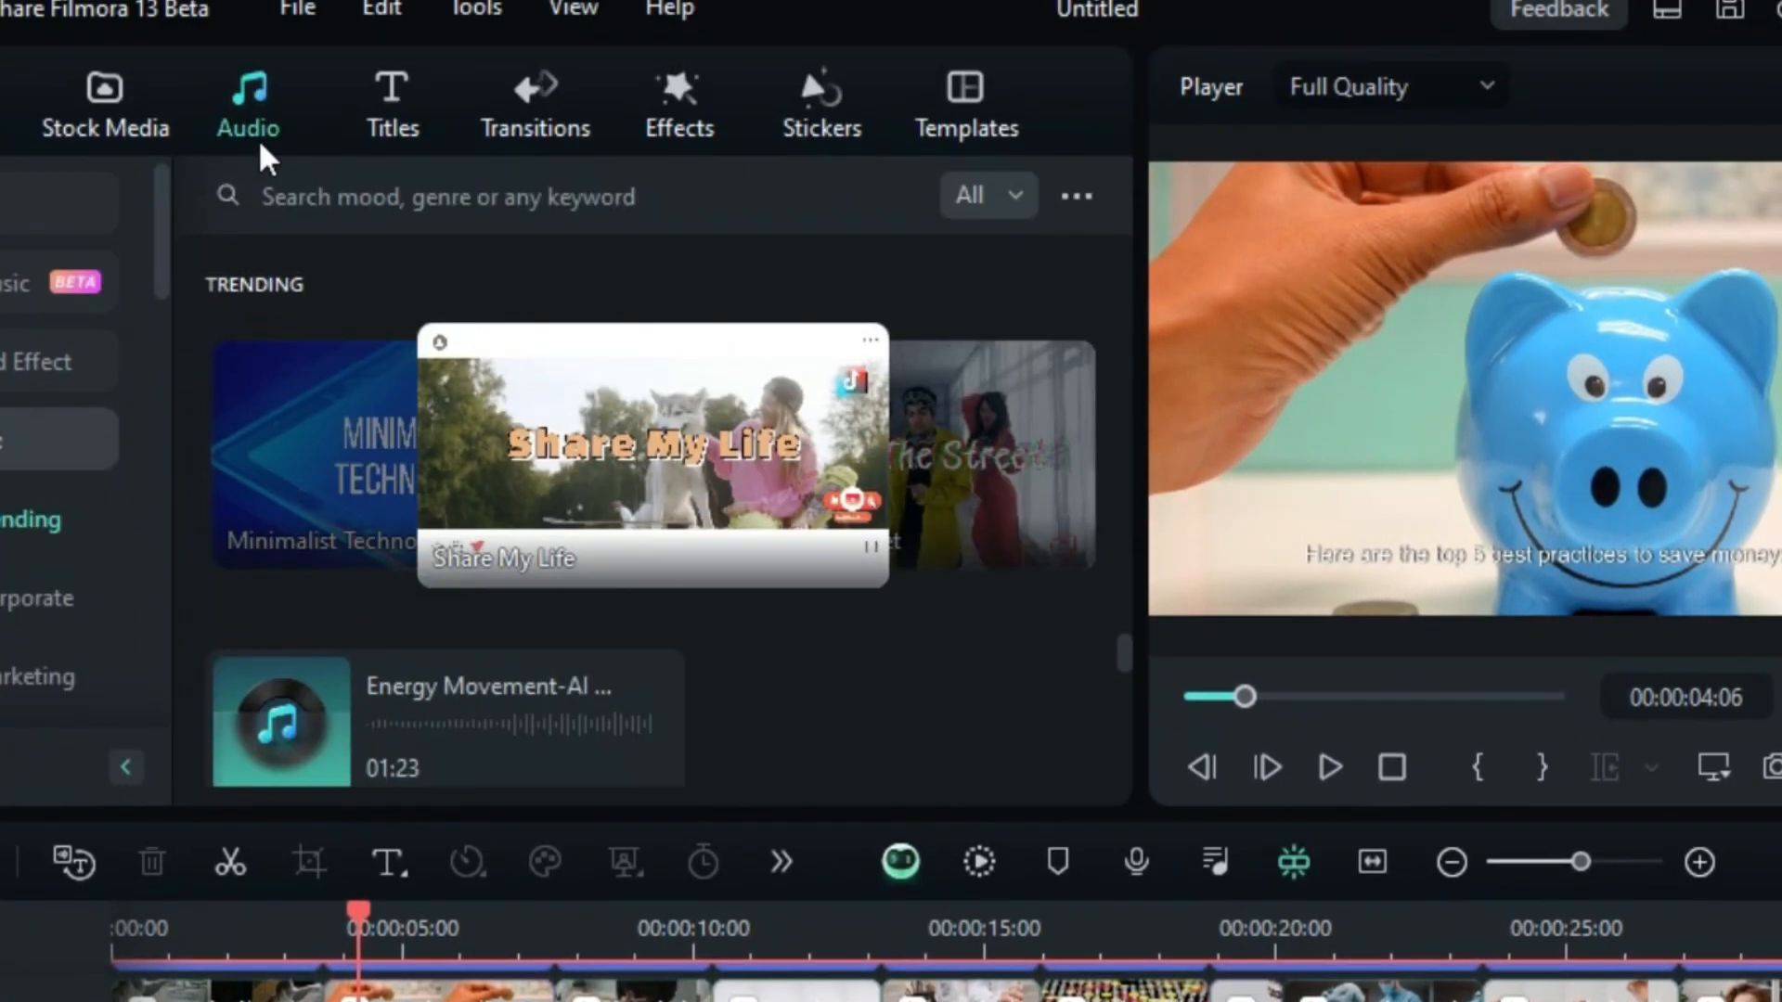